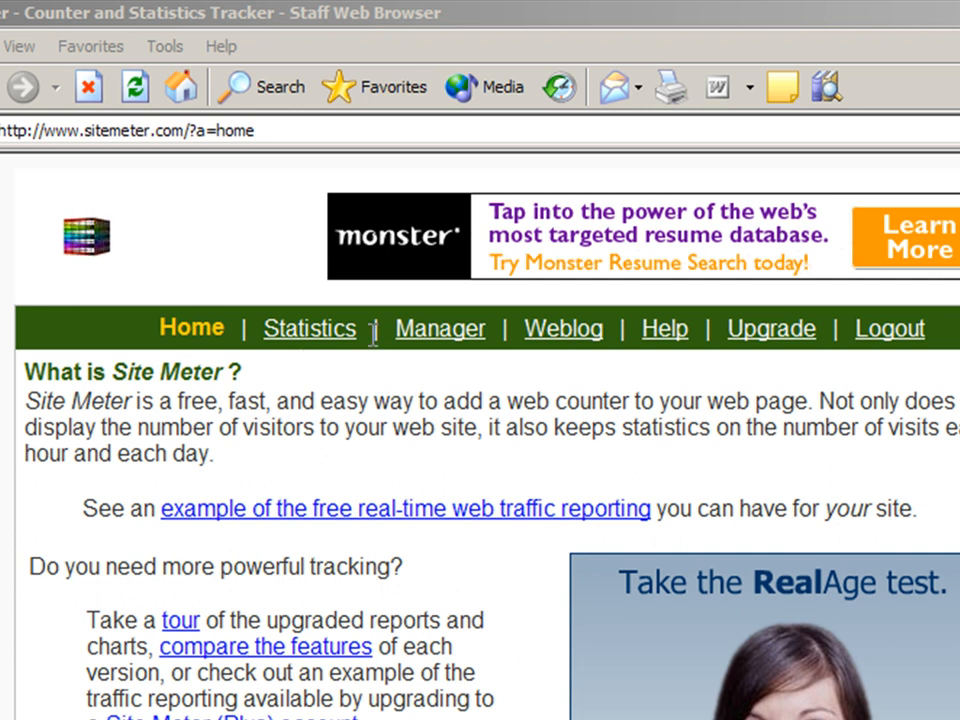
{"action": "mouse_move", "coordinate": [452, 344]}
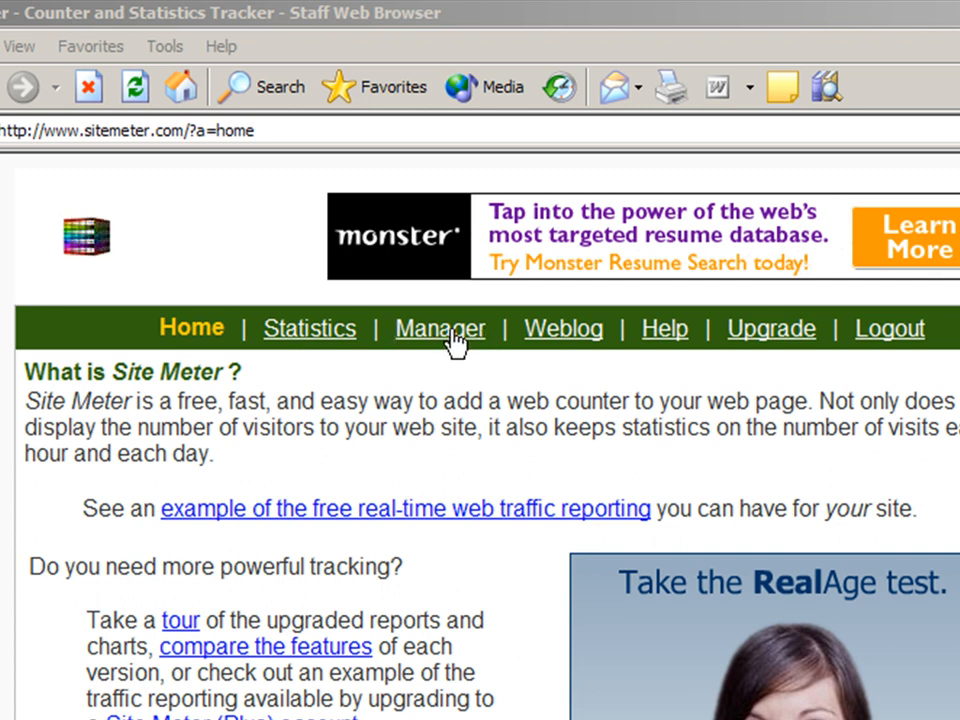
Step: Show the Site Meter Manager overview for the Spider Catches the Fly counter
{"action": "left_click", "coordinate": [440, 328]}
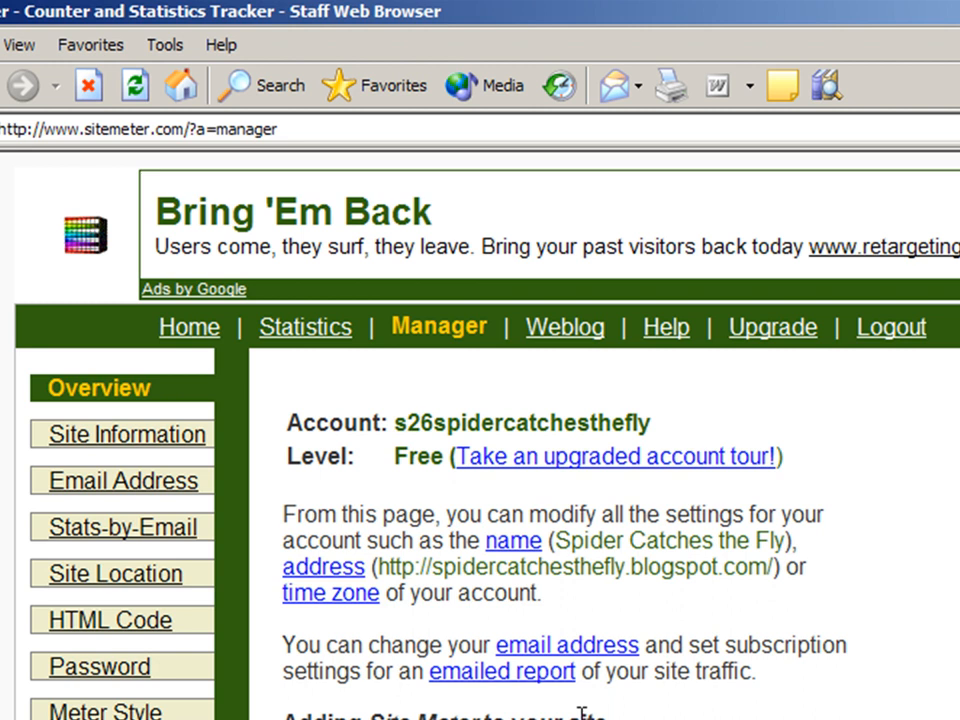
{"action": "scroll", "scroll_direction": "down", "scroll_amount": 3}
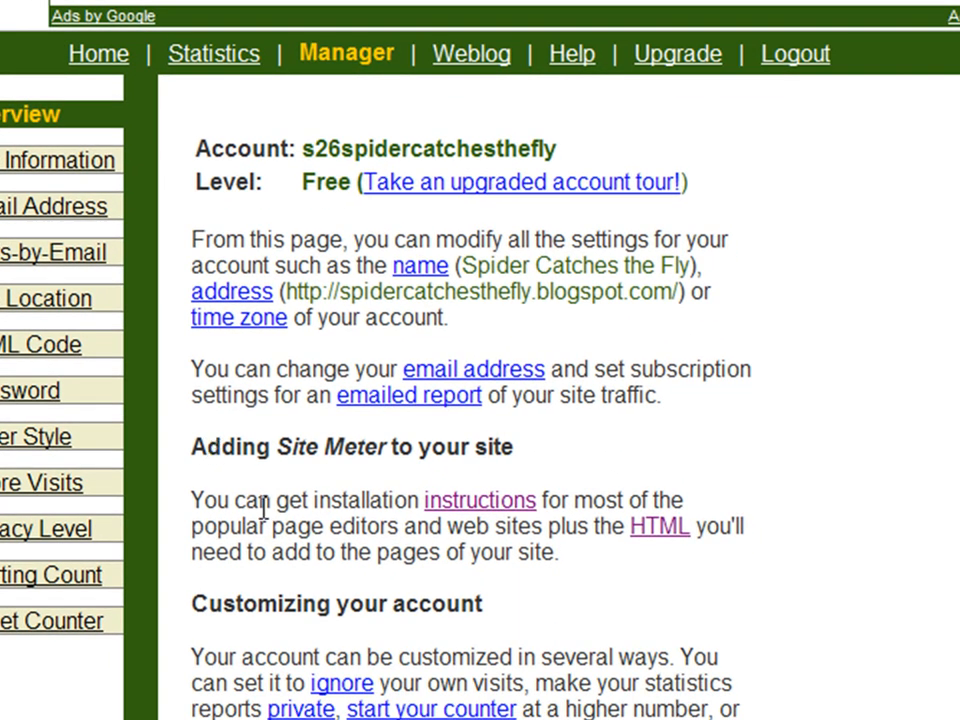
{"action": "mouse_move", "coordinate": [660, 528]}
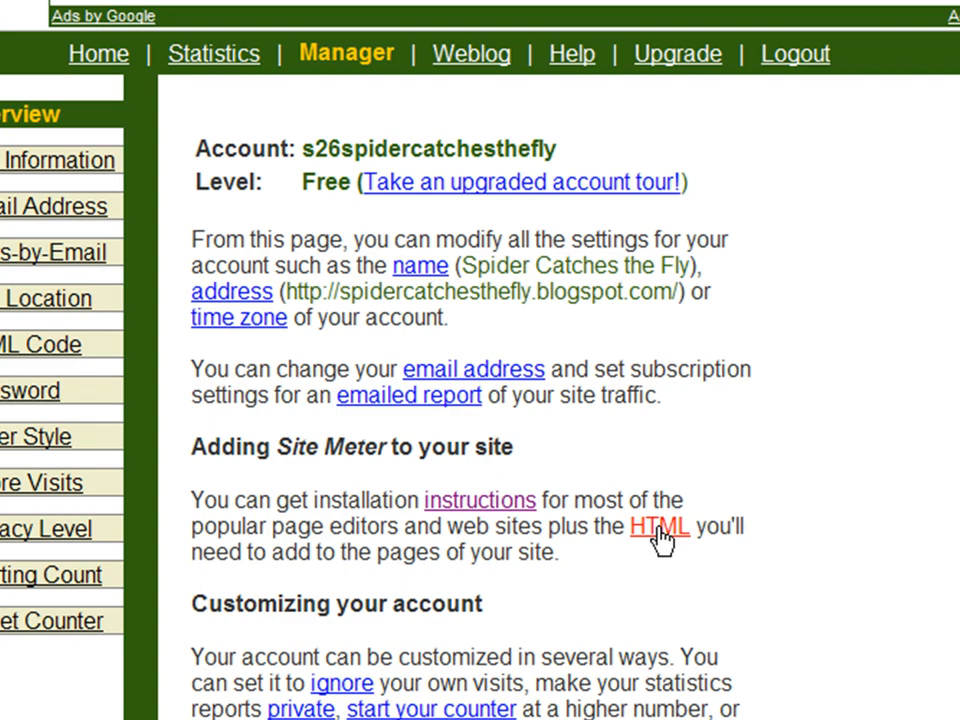
Step: Bring up the tracking HTML and copy the JavaScript code to the clipboard
{"action": "left_click", "coordinate": [660, 528]}
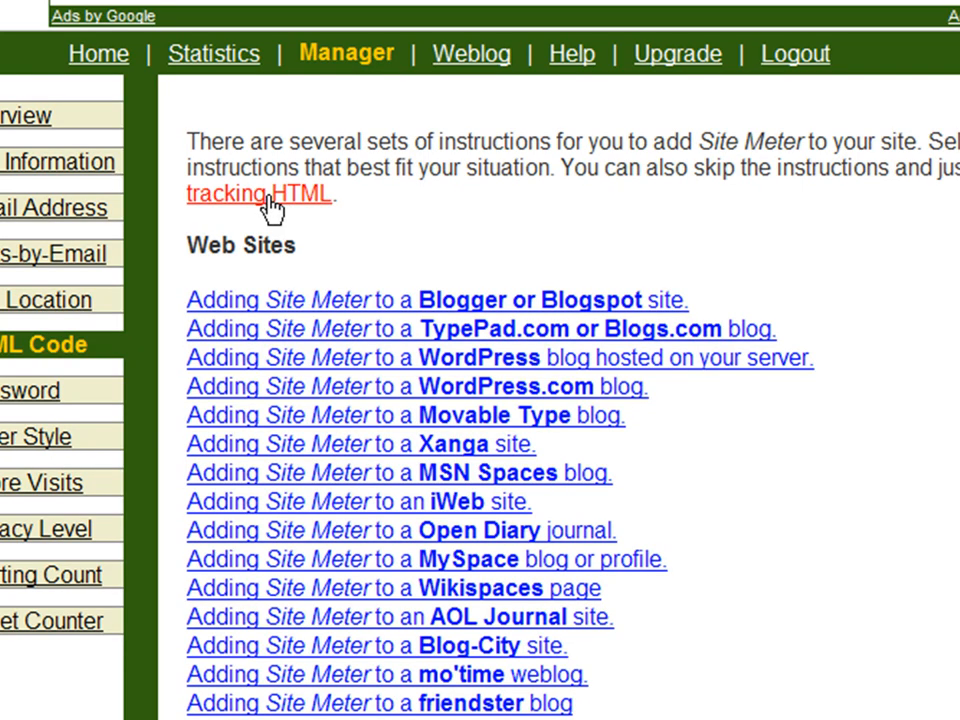
{"action": "mouse_move", "coordinate": [284, 204]}
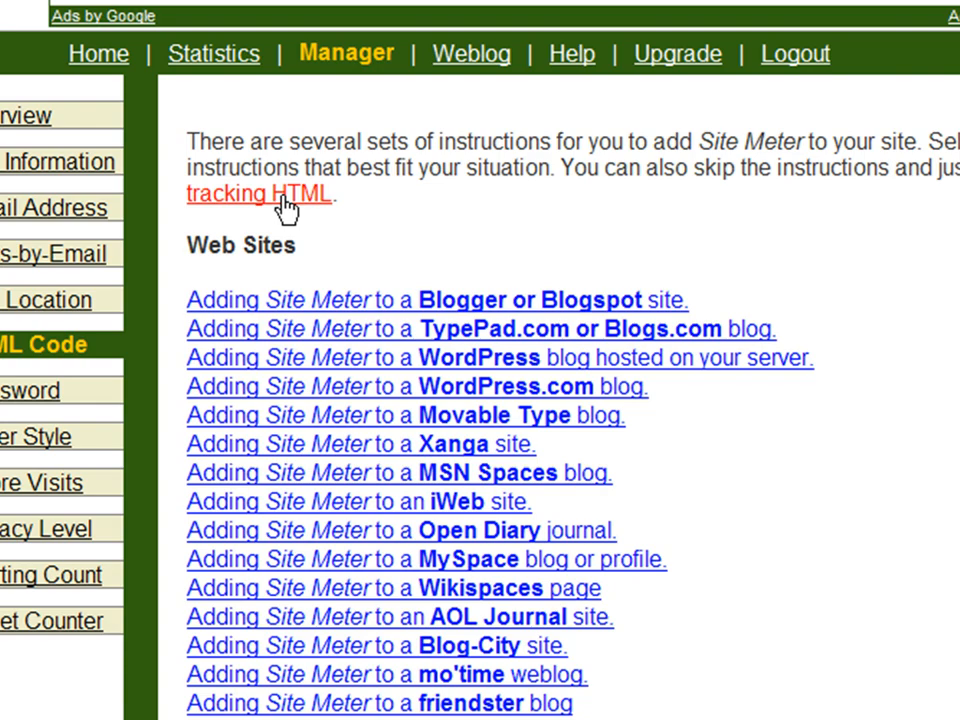
{"action": "left_click", "coordinate": [258, 196]}
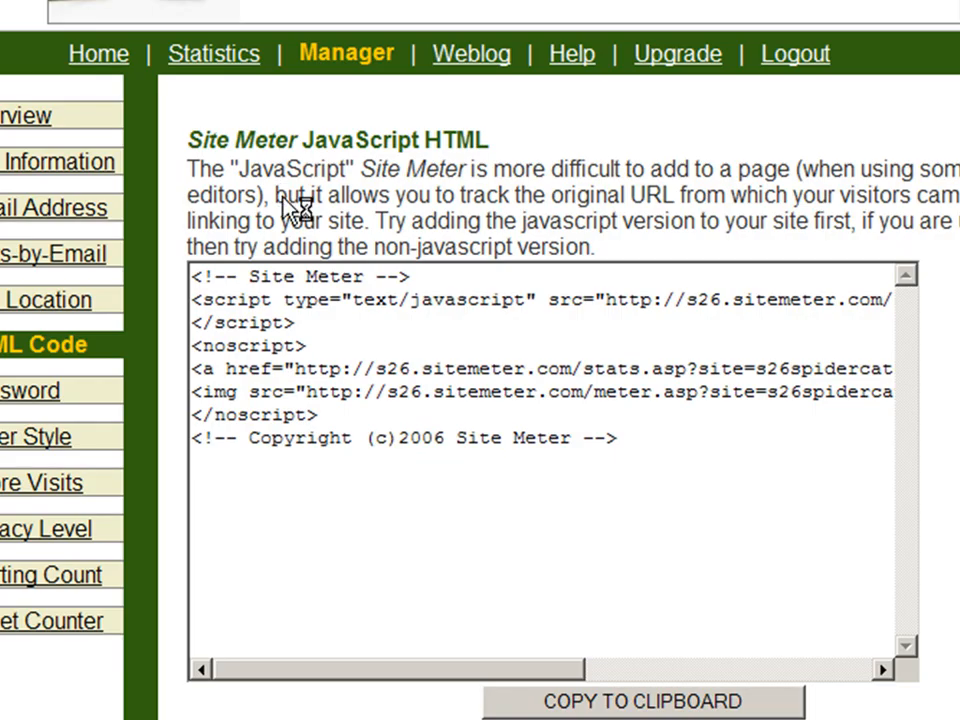
{"action": "left_click", "coordinate": [290, 278]}
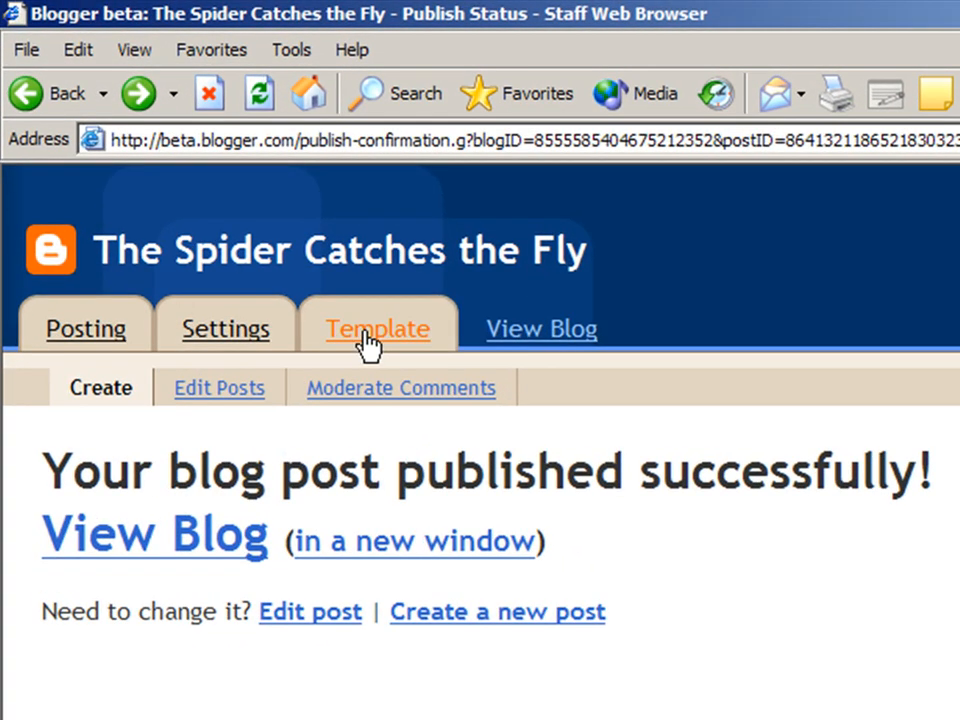
Step: In the Template layout, add a new page element below the blog posts
{"action": "left_click", "coordinate": [376, 328]}
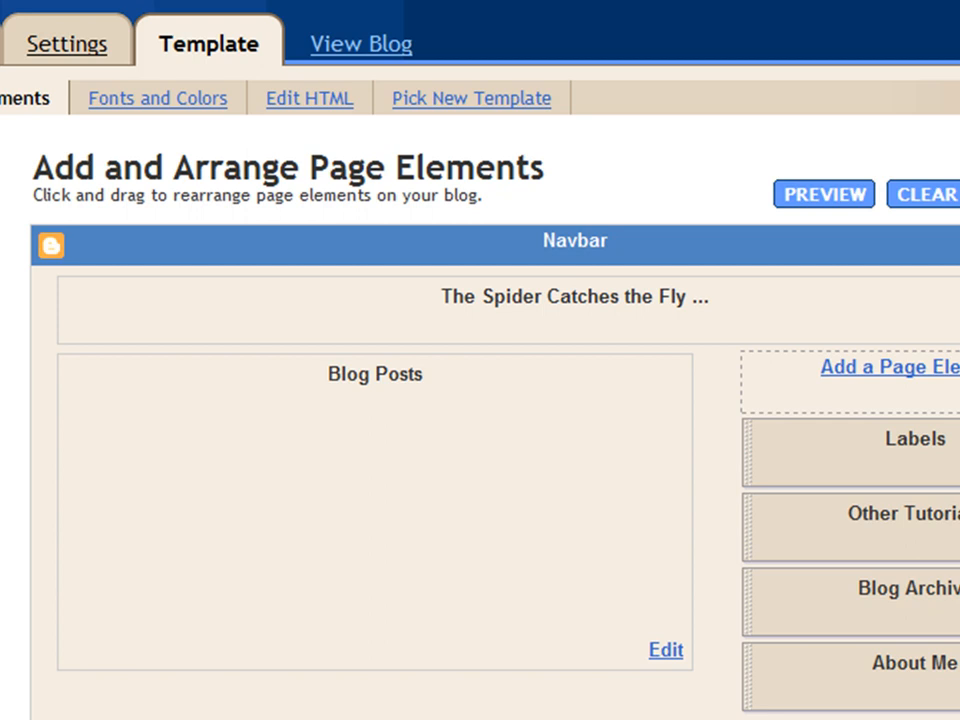
{"action": "scroll", "scroll_direction": "down", "scroll_amount": 3}
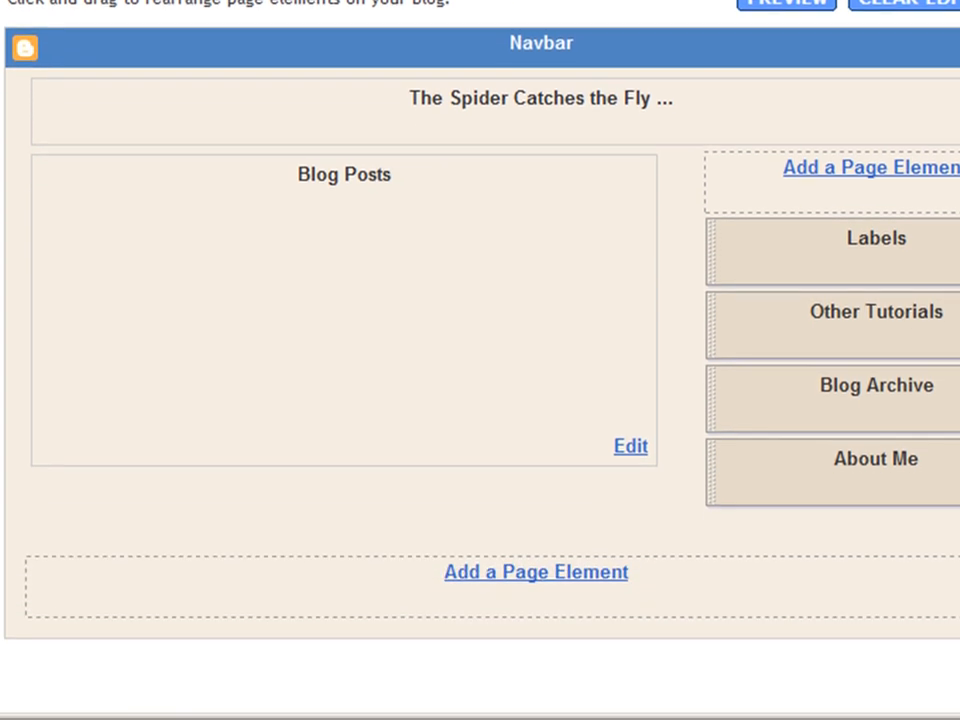
{"action": "mouse_move", "coordinate": [518, 584]}
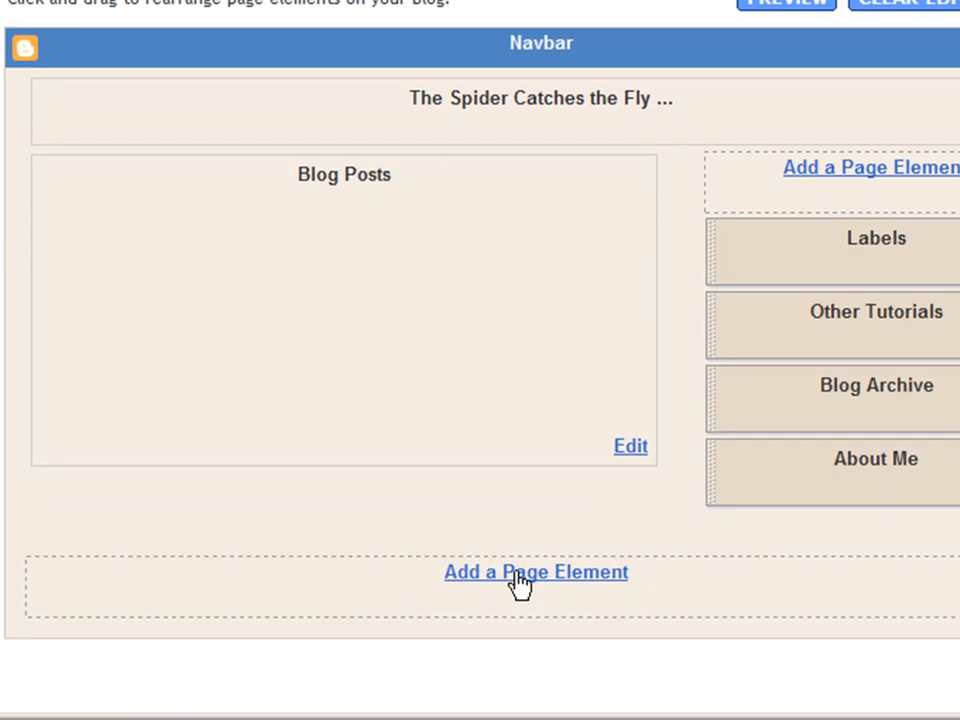
{"action": "left_click", "coordinate": [536, 572]}
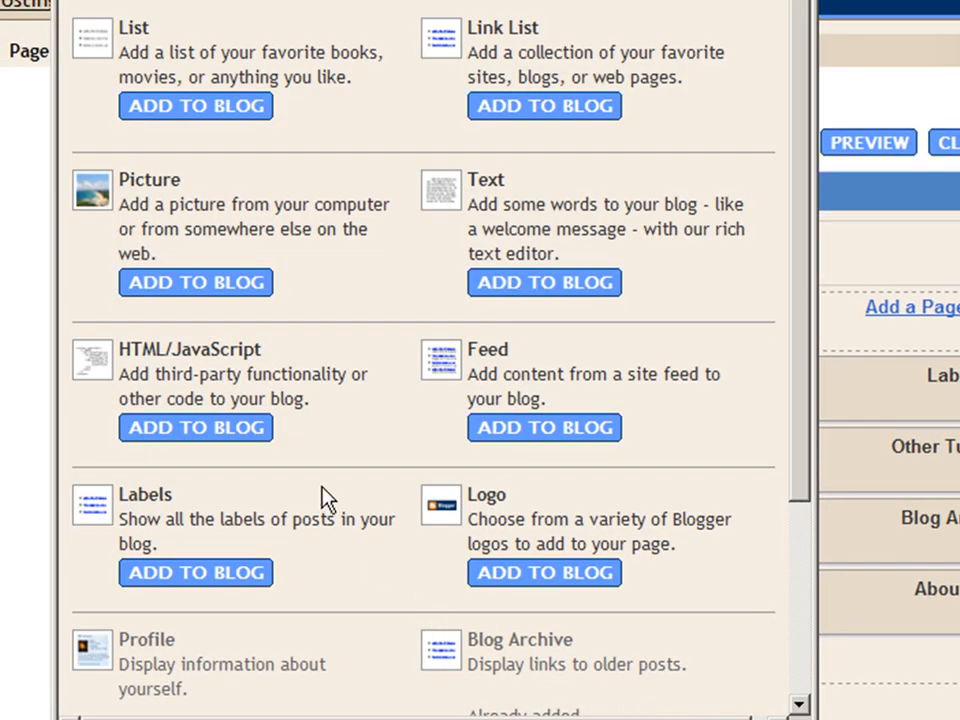
{"action": "mouse_move", "coordinate": [472, 198]}
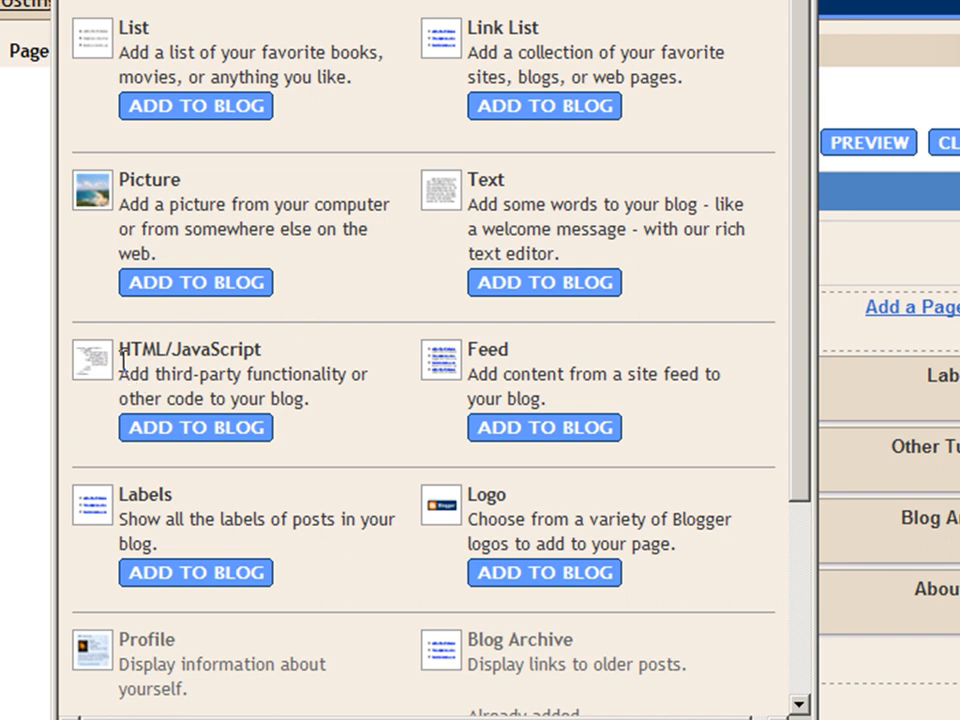
{"action": "mouse_move", "coordinate": [132, 374]}
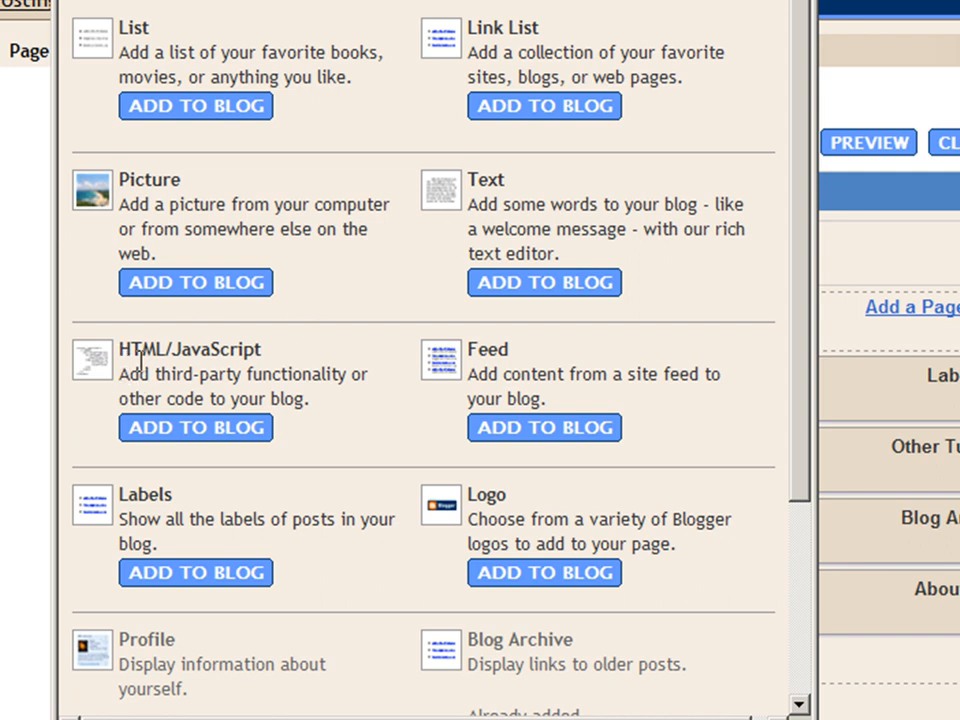
{"action": "mouse_move", "coordinate": [186, 452]}
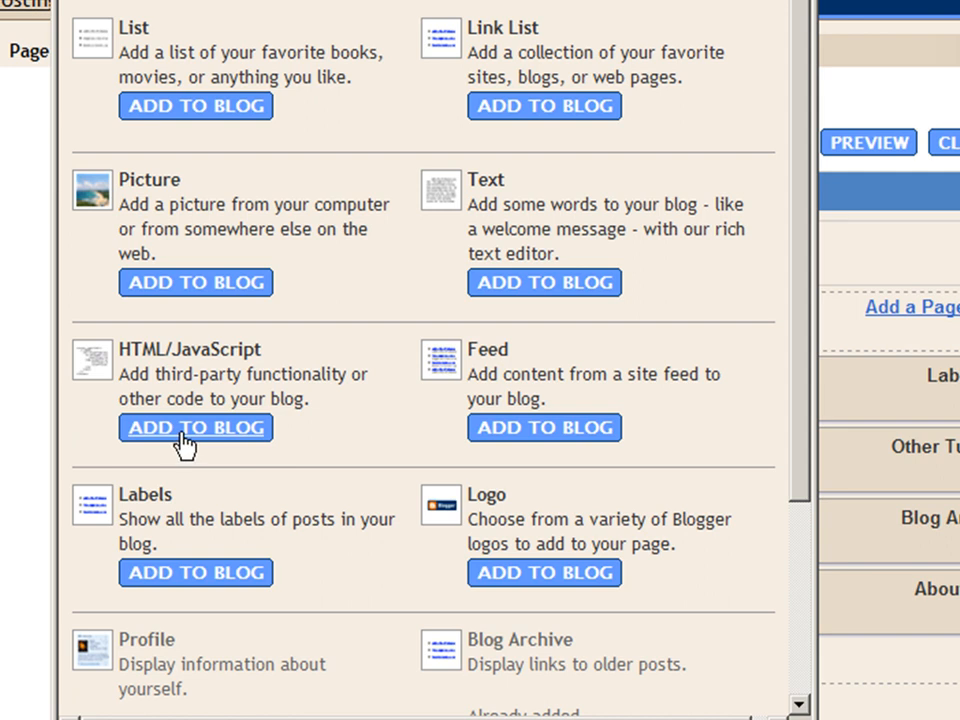
Step: Add an HTML/JavaScript element to the blog and save it with the tracking code
{"action": "left_click", "coordinate": [196, 428]}
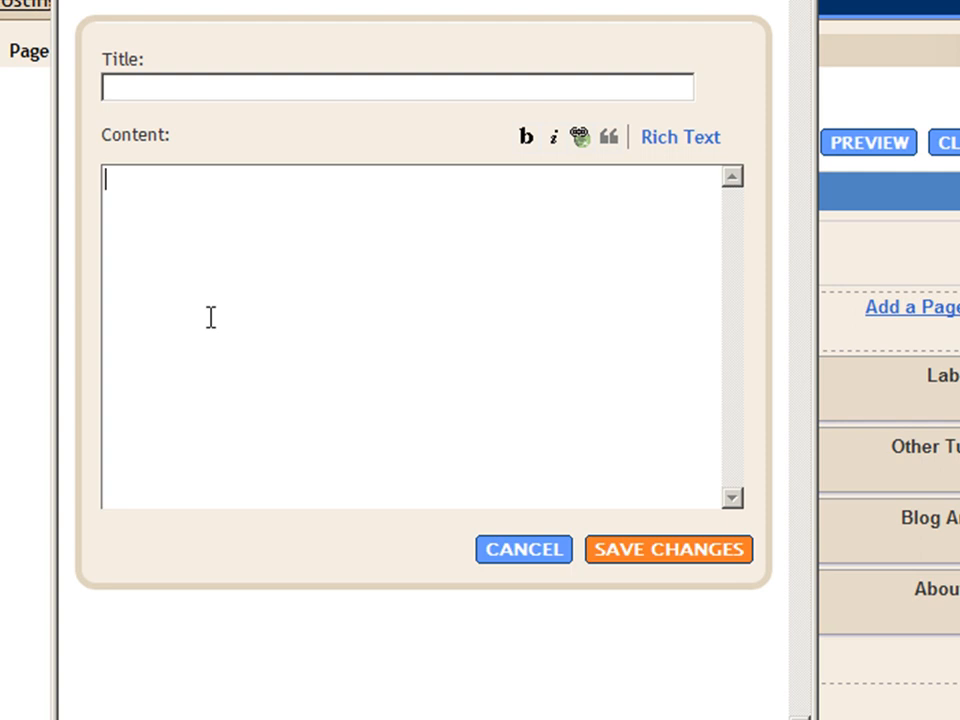
{"action": "left_click", "coordinate": [668, 548]}
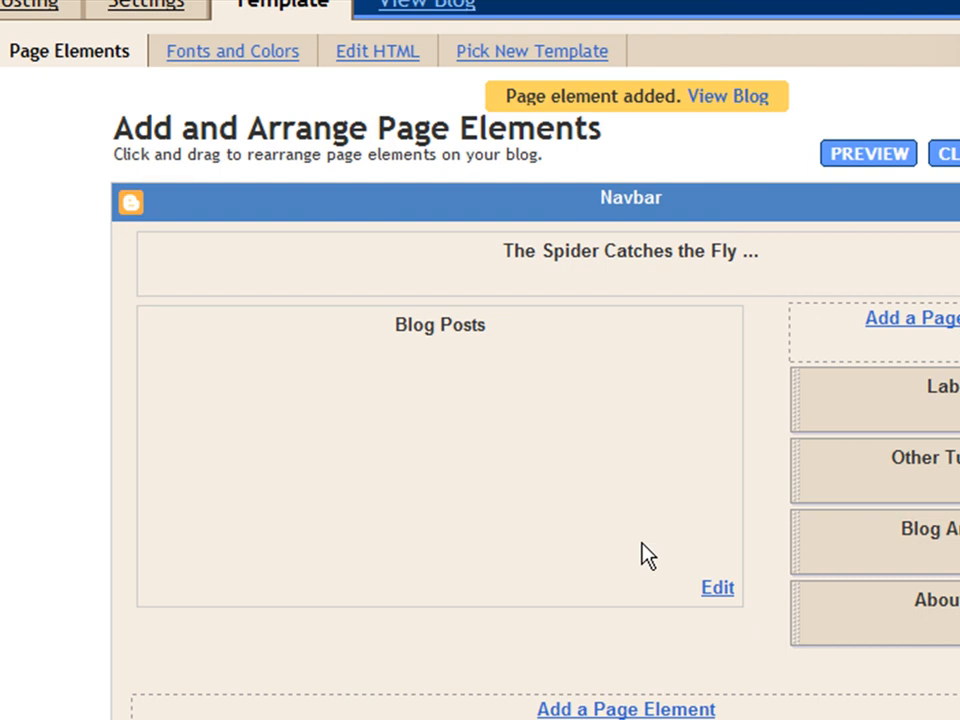
{"action": "mouse_move", "coordinate": [728, 96]}
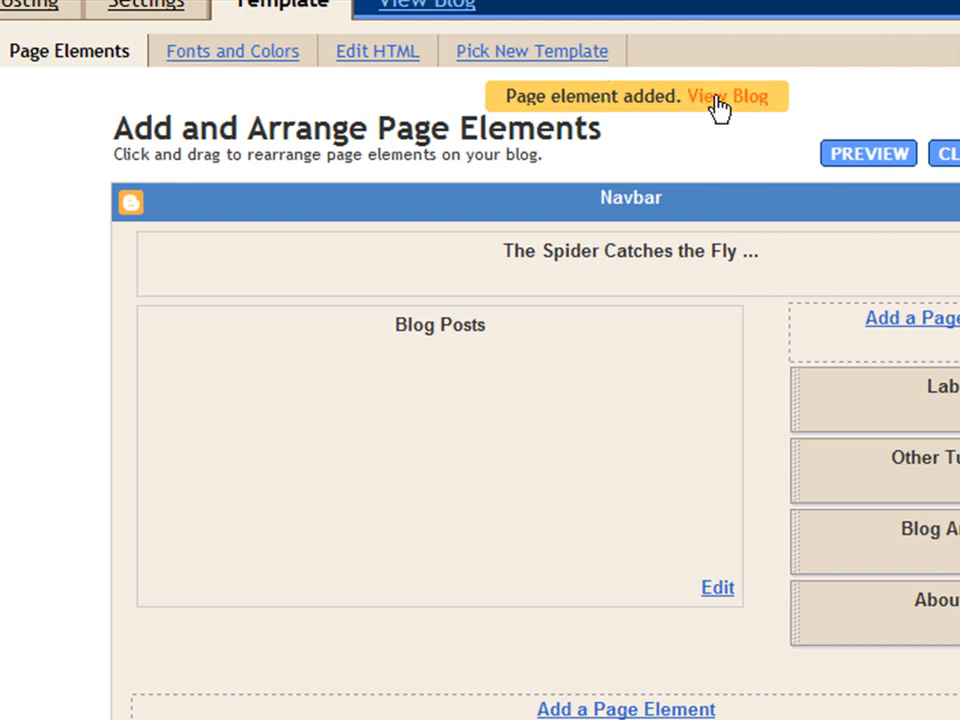
Step: View the live blog and check the Site Meter badge in its footer
{"action": "left_click", "coordinate": [728, 96]}
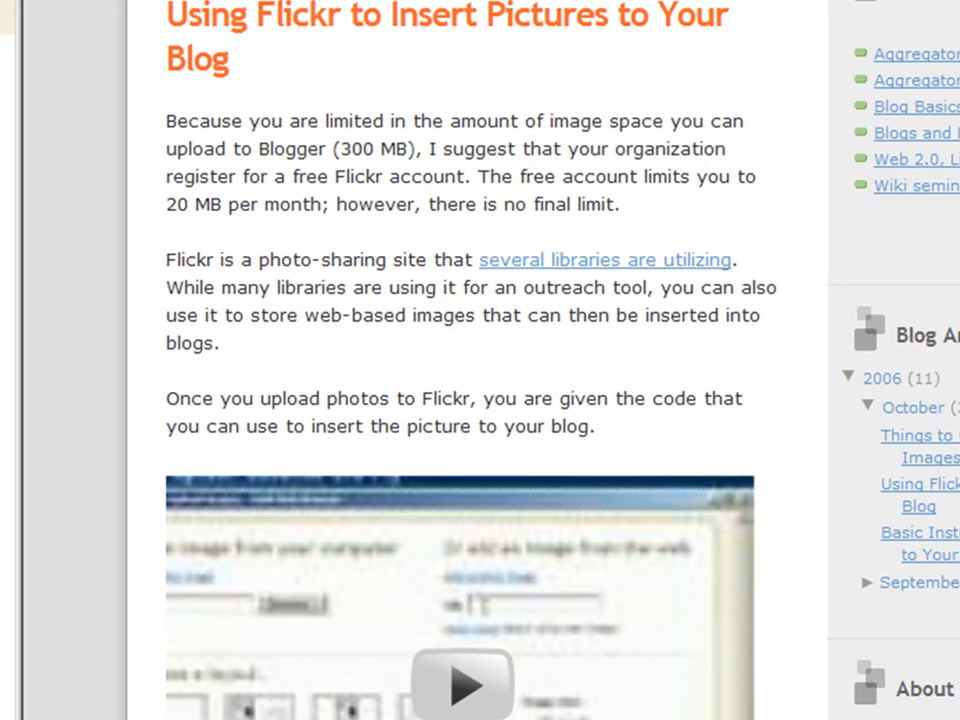
{"action": "scroll", "scroll_direction": "down", "scroll_amount": 3}
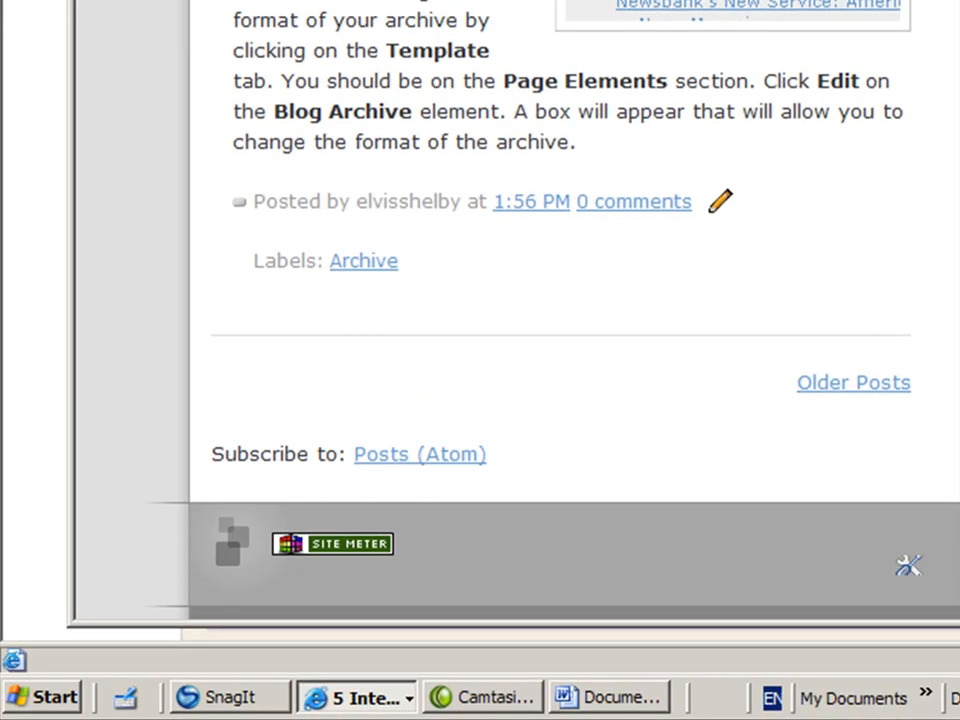